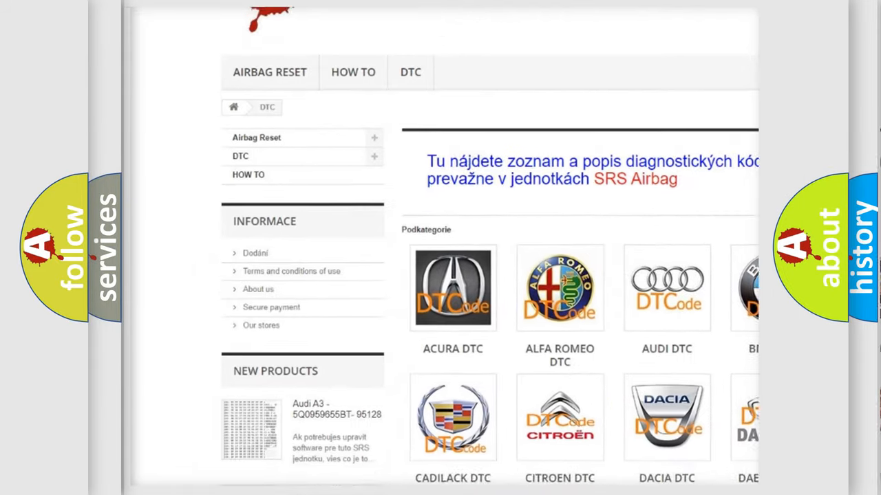
pyautogui.scroll(-3)
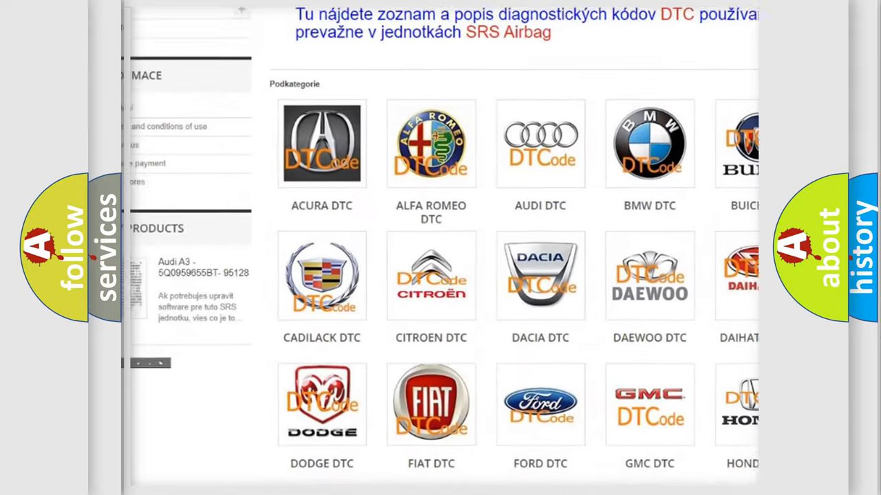
pyautogui.scroll(-3)
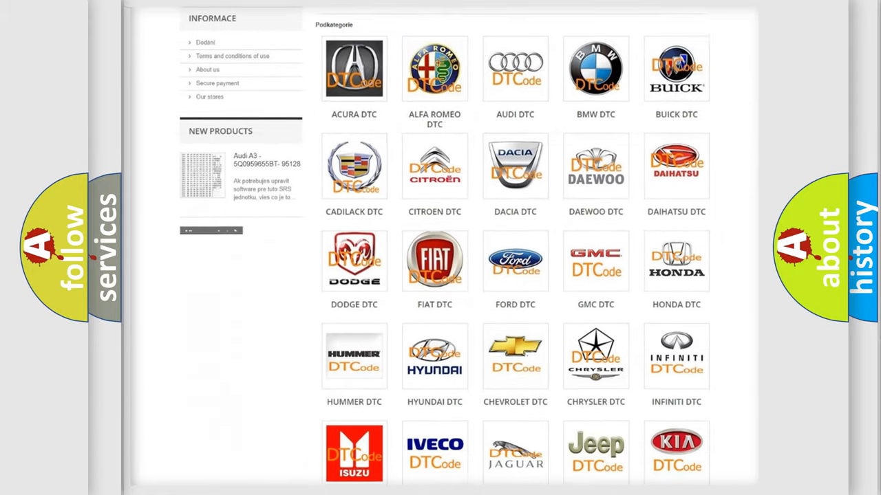
pyautogui.scroll(-3)
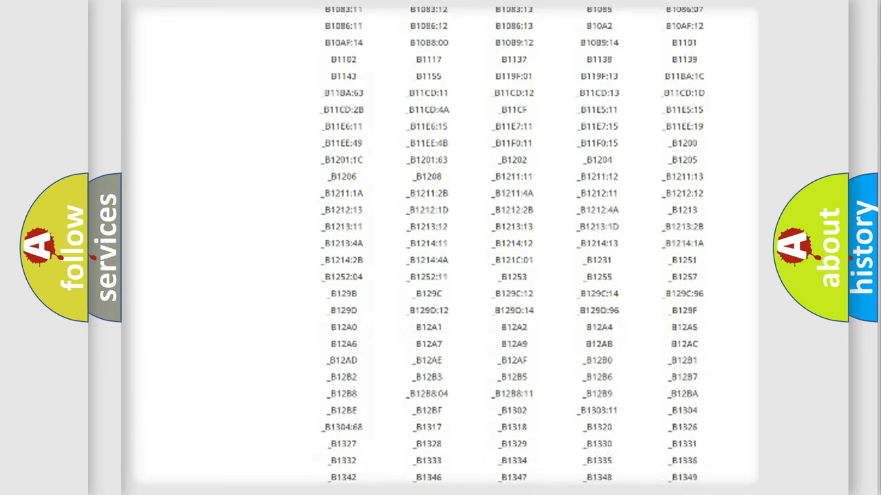
pyautogui.scroll(-3)
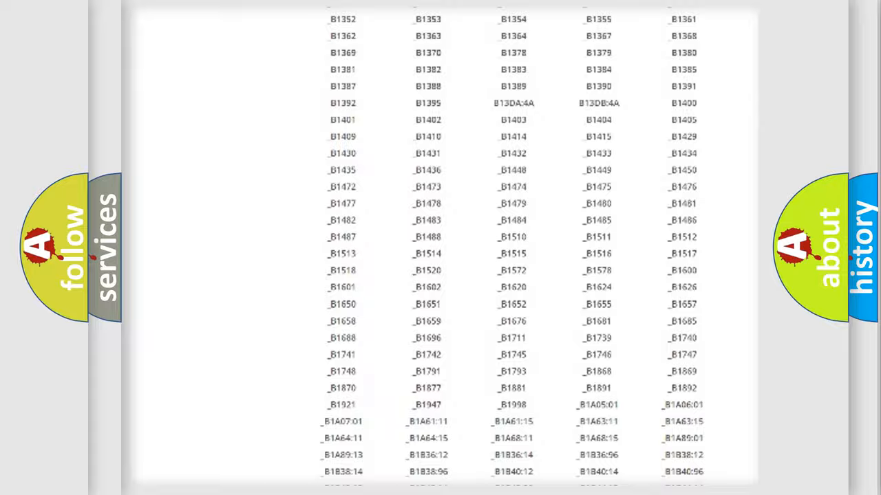
pyautogui.scroll(3)
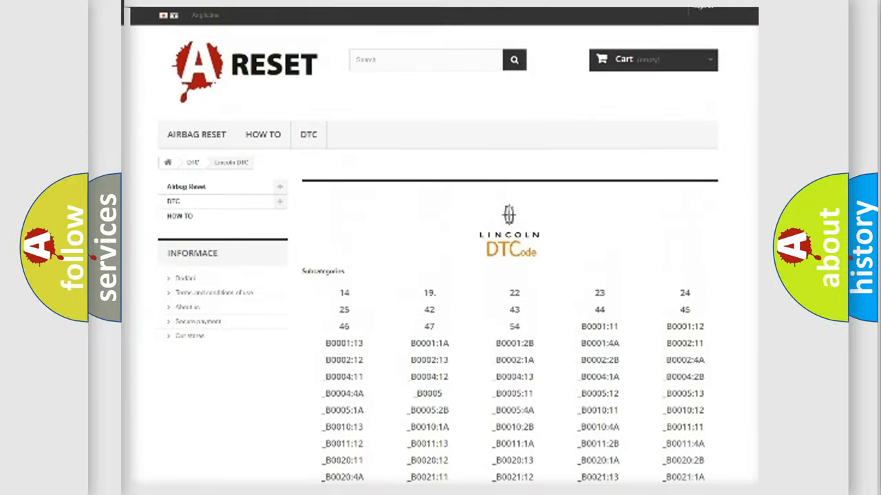